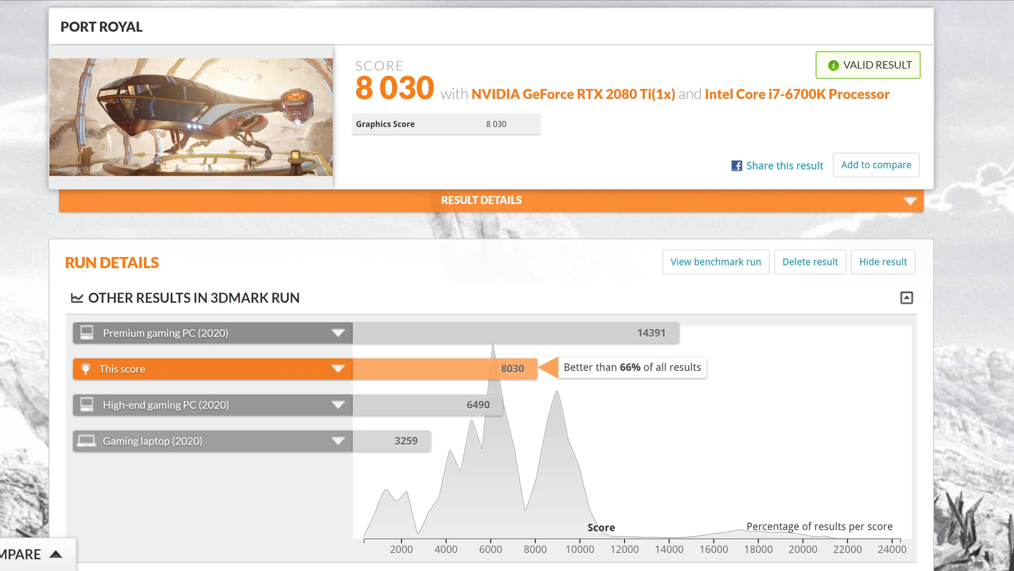
{"action": "mouse_move", "coordinate": [421, 7]}
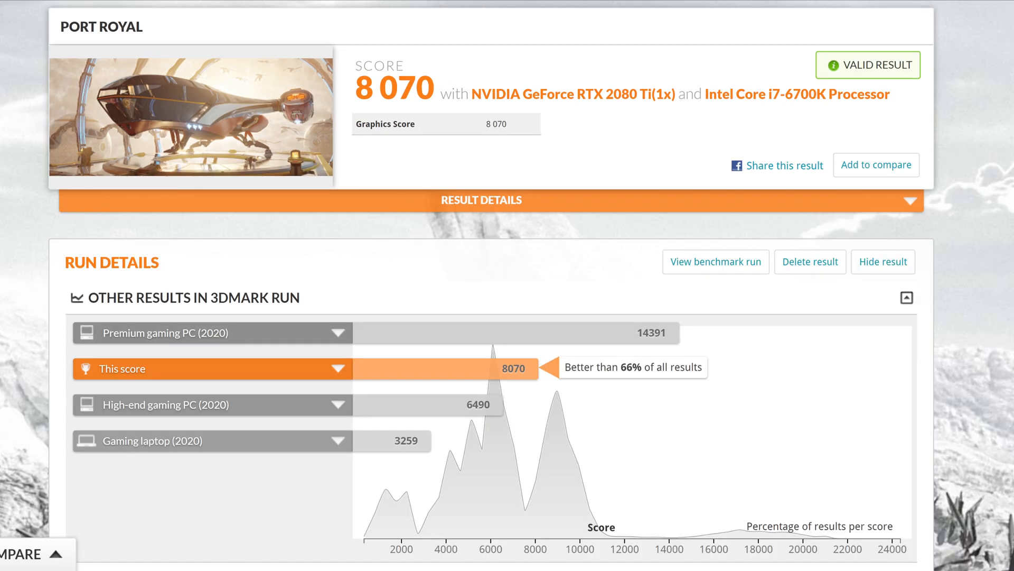
{"action": "mouse_move", "coordinate": [417, 107]}
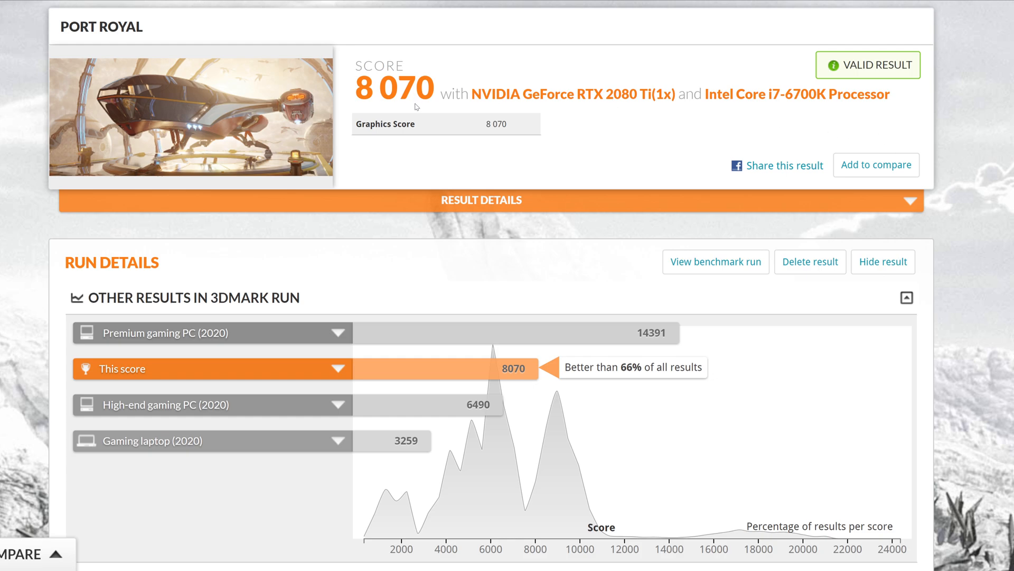